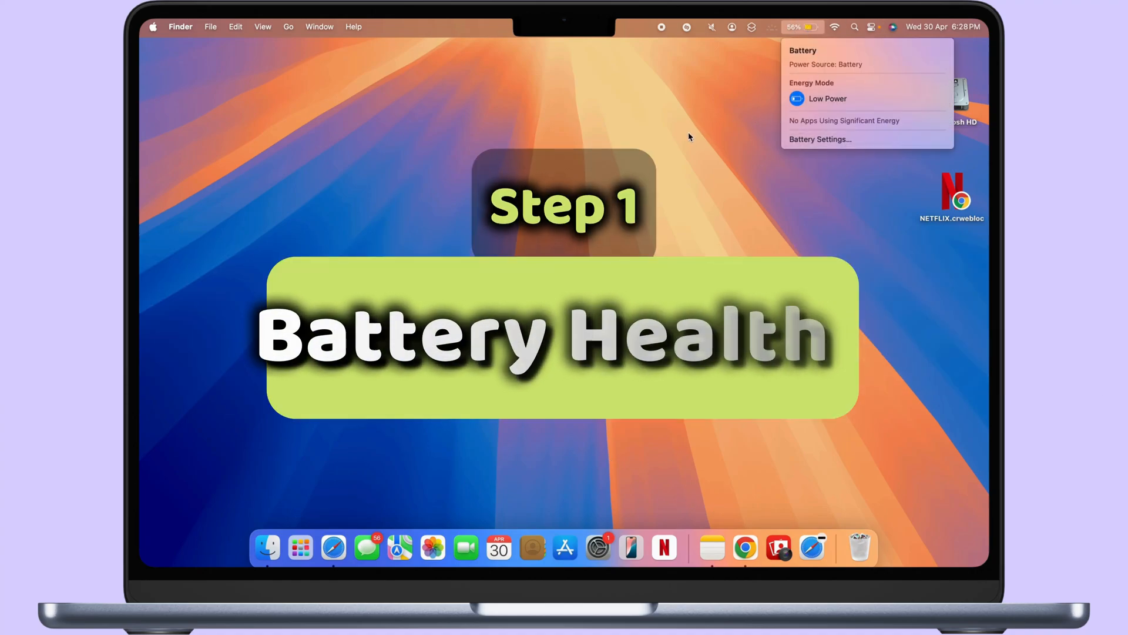
Dismiss the battery menu and launch System Settings from the Apple menu
{"action": "left_click", "coordinate": [295, 227]}
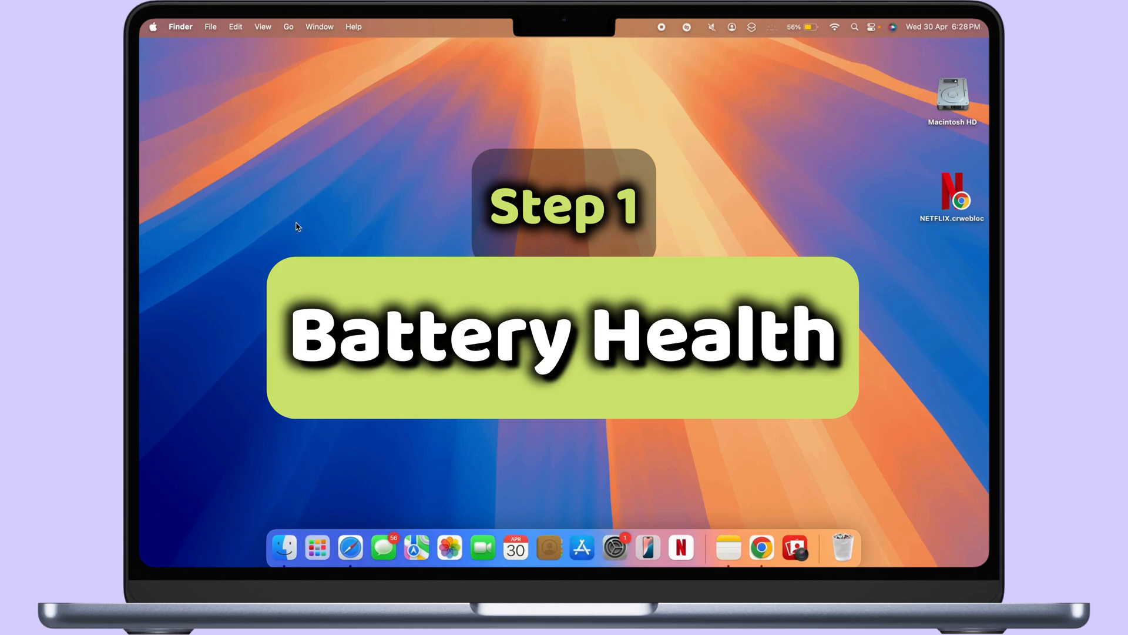
{"action": "left_click", "coordinate": [152, 27]}
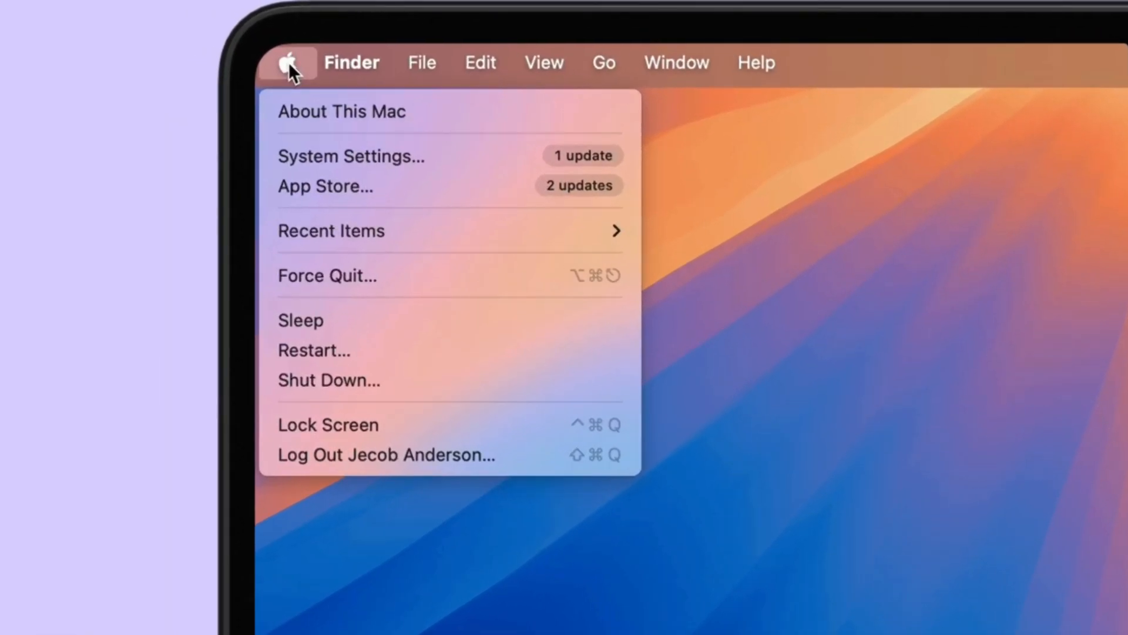
{"action": "left_click", "coordinate": [350, 156]}
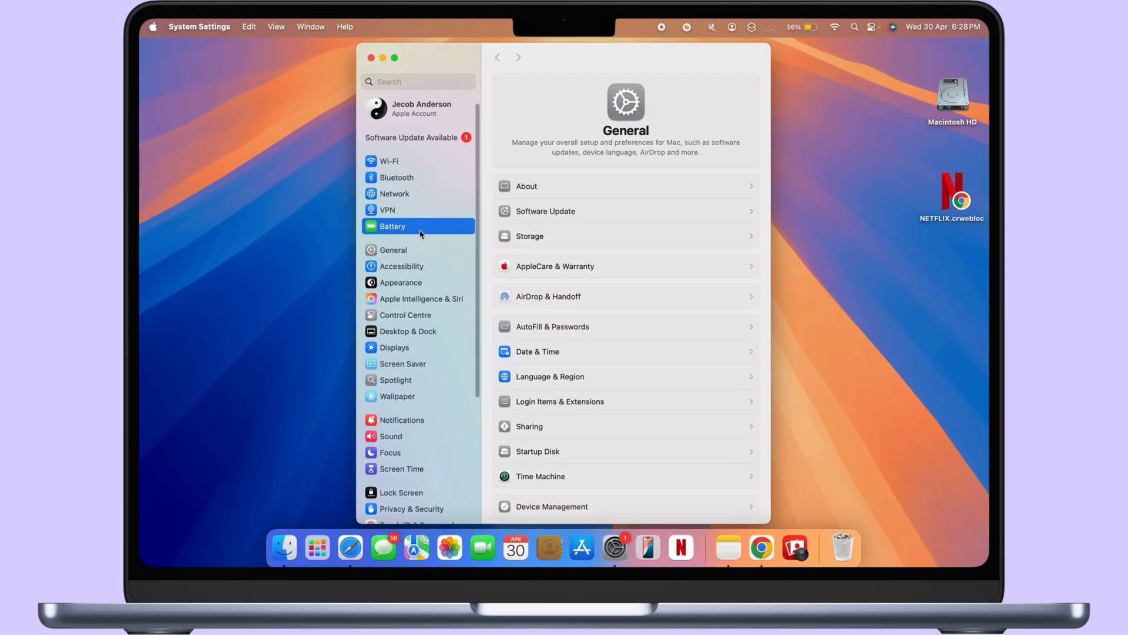
Show the Battery pane reporting 56% charge and Battery Health Normal
{"action": "left_click", "coordinate": [393, 226]}
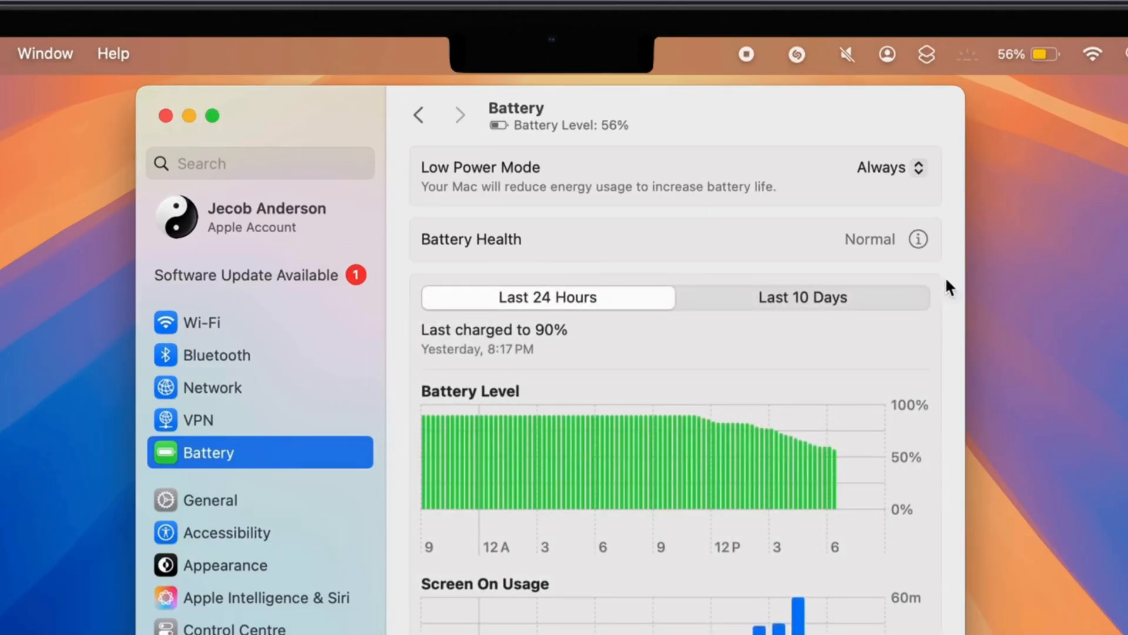
{"action": "mouse_move", "coordinate": [431, 584]}
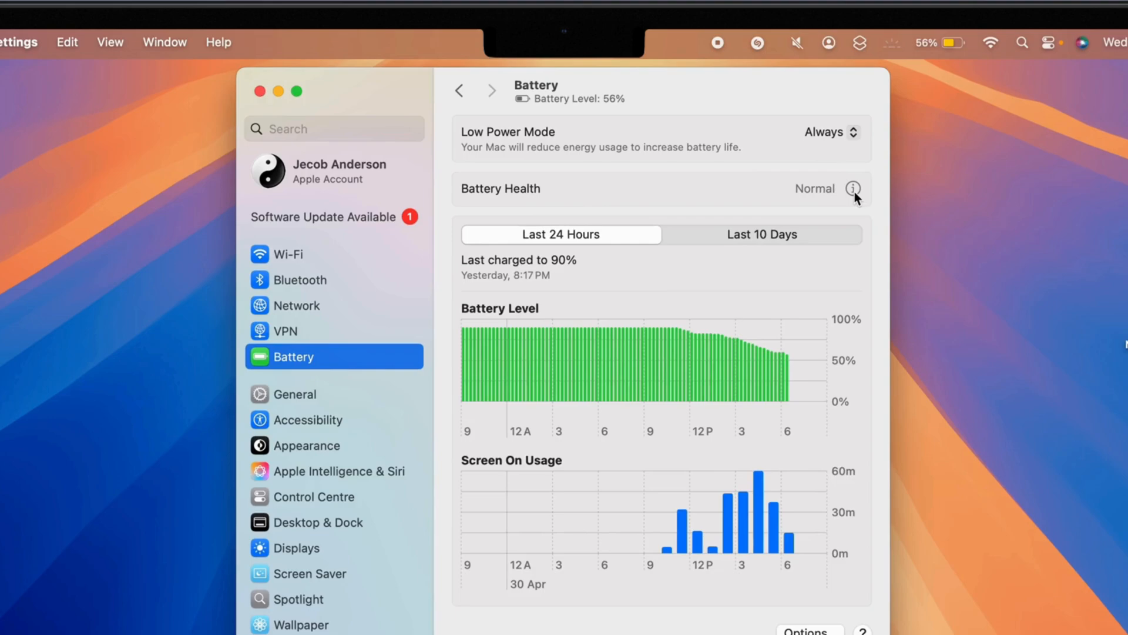
Review Battery Health details (94% capacity), then show System Information's Power report with cycle count 169
{"action": "left_click", "coordinate": [855, 188]}
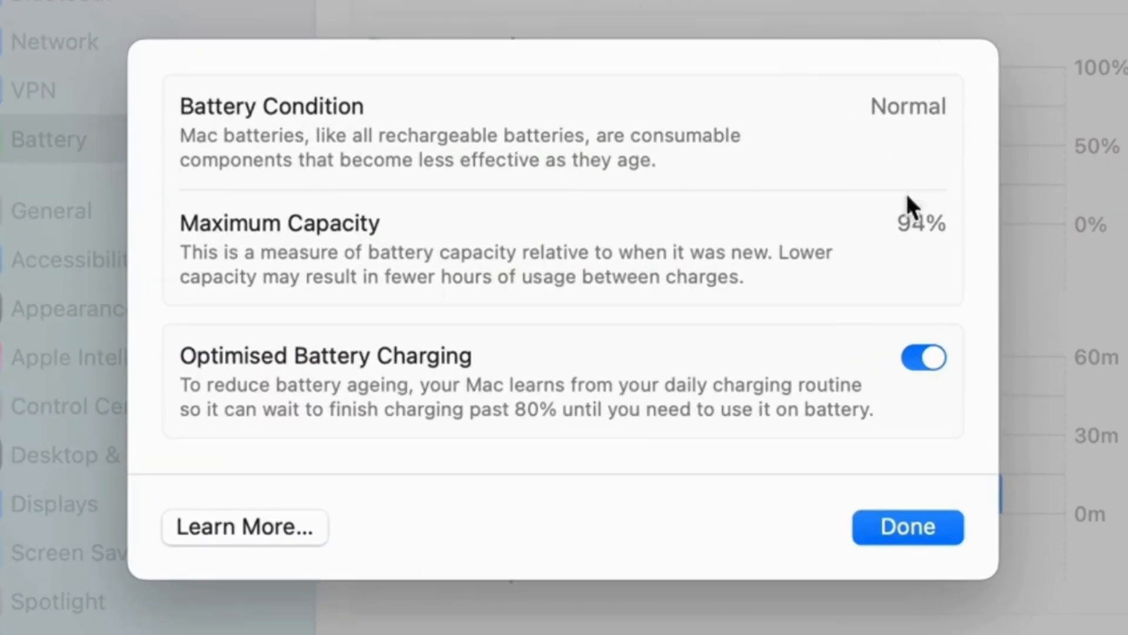
{"action": "mouse_move", "coordinate": [935, 248]}
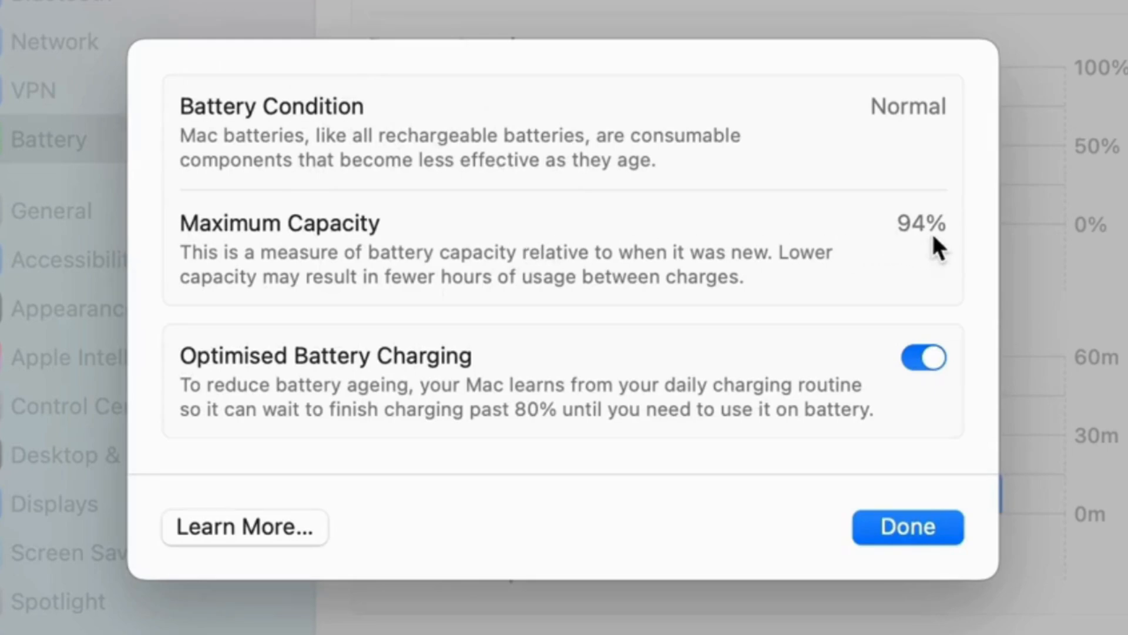
{"action": "mouse_move", "coordinate": [457, 212]}
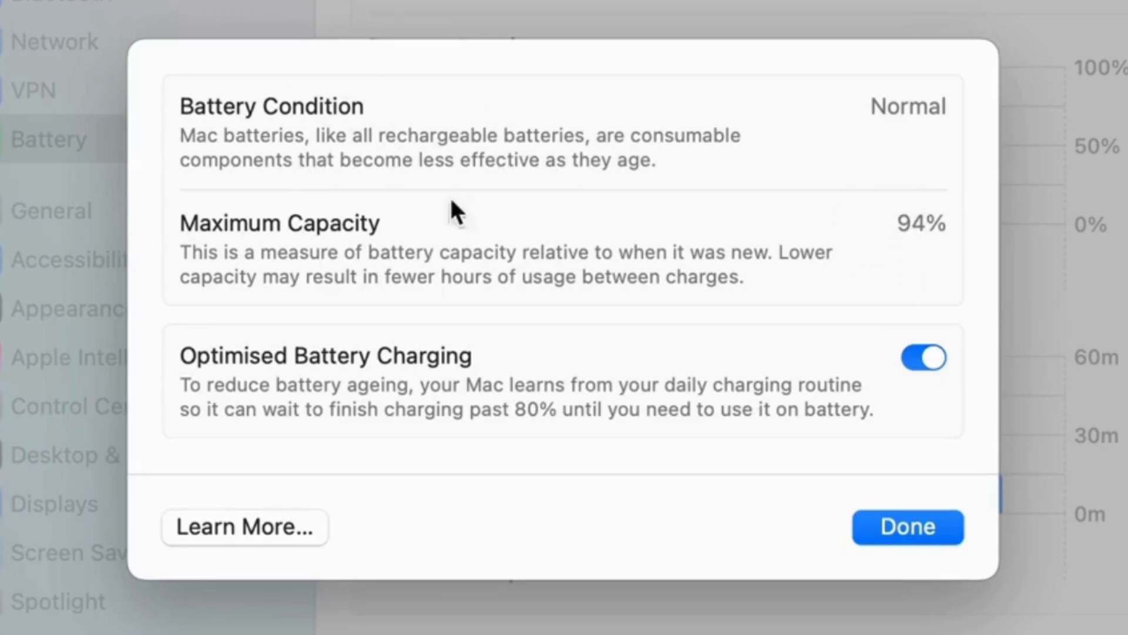
{"action": "mouse_move", "coordinate": [271, 291]}
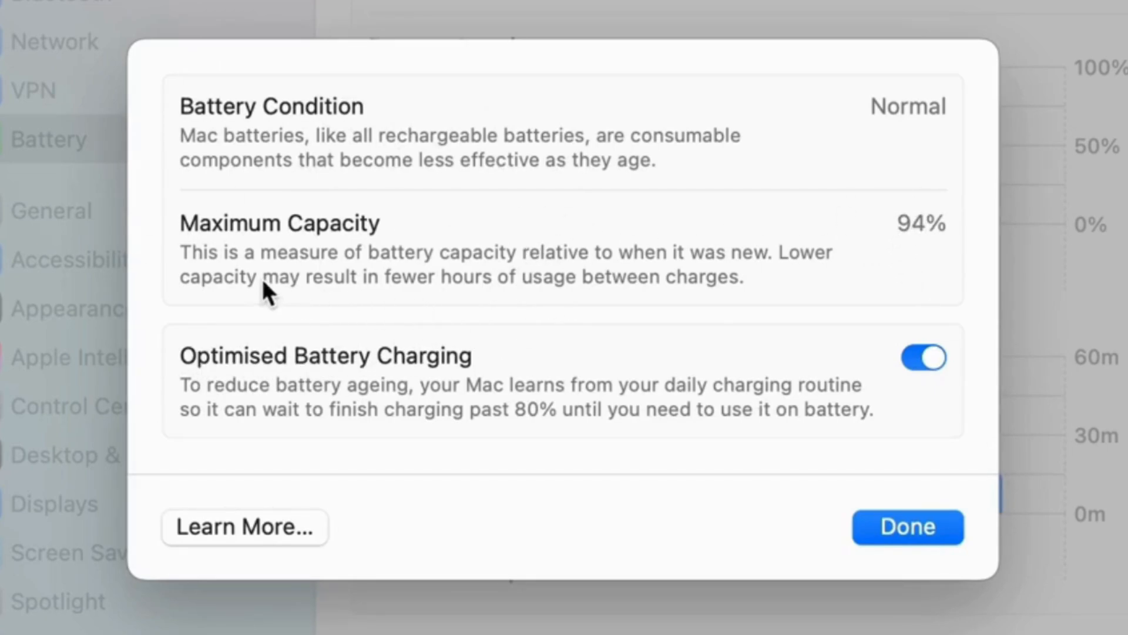
{"action": "mouse_move", "coordinate": [800, 316]}
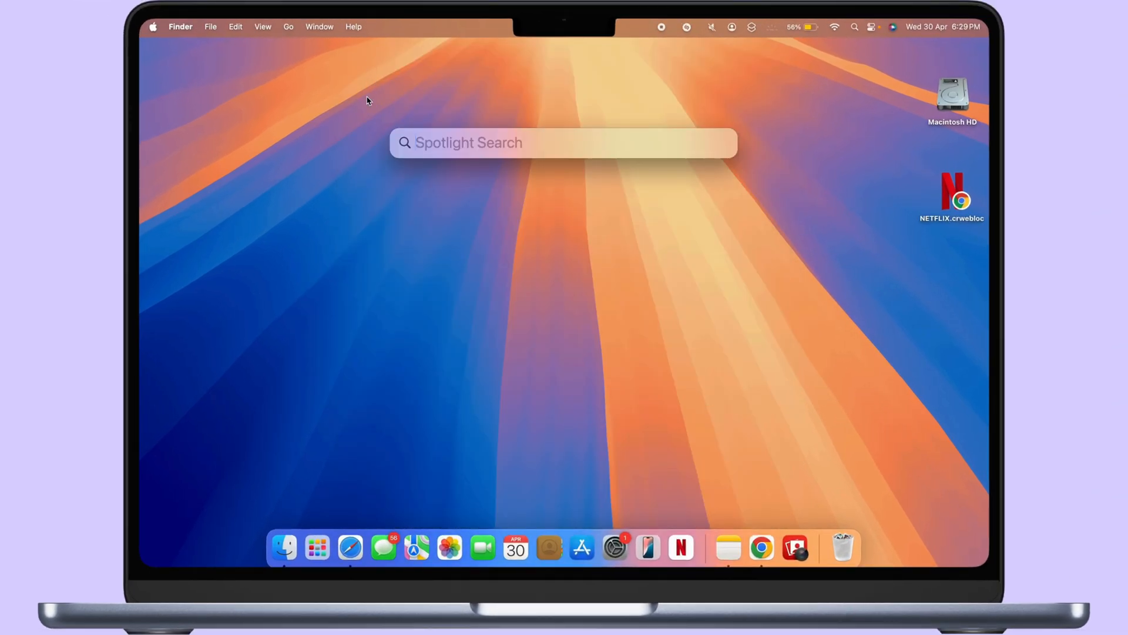
{"action": "type", "text": "s"}
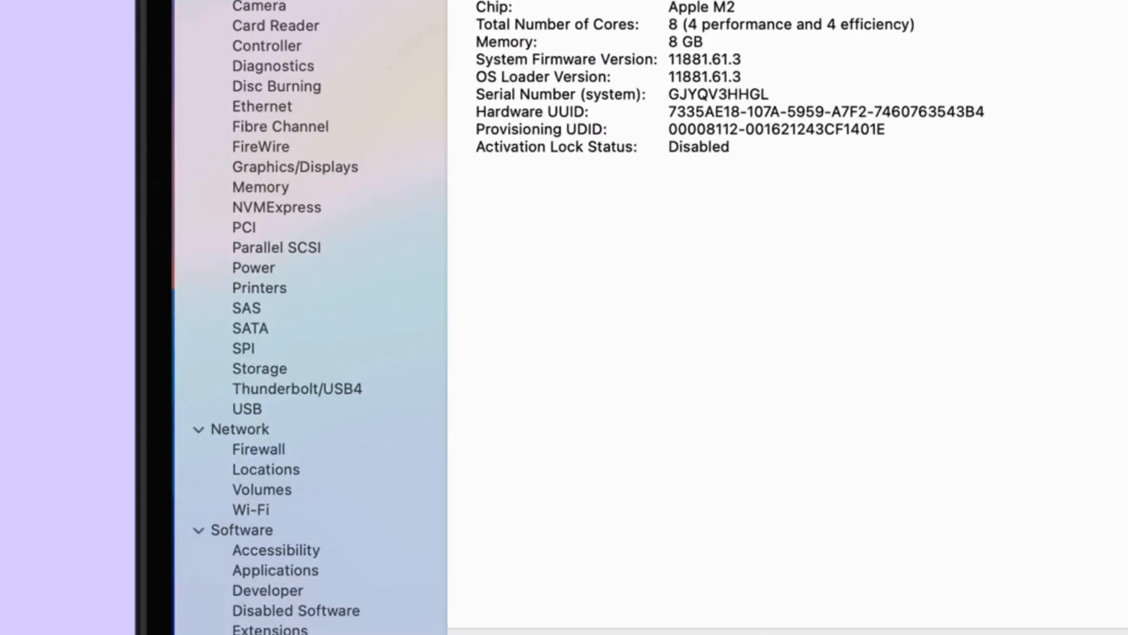
{"action": "left_click", "coordinate": [254, 267]}
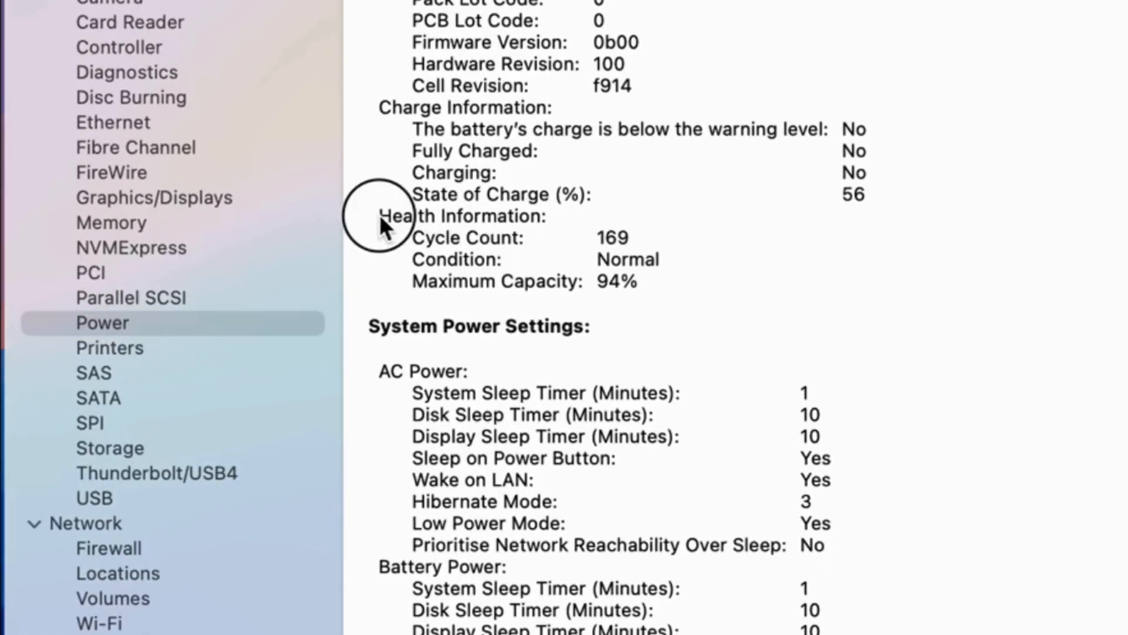
{"action": "left_click_drag", "start_coordinate": [386, 216], "coordinate": [633, 281]}
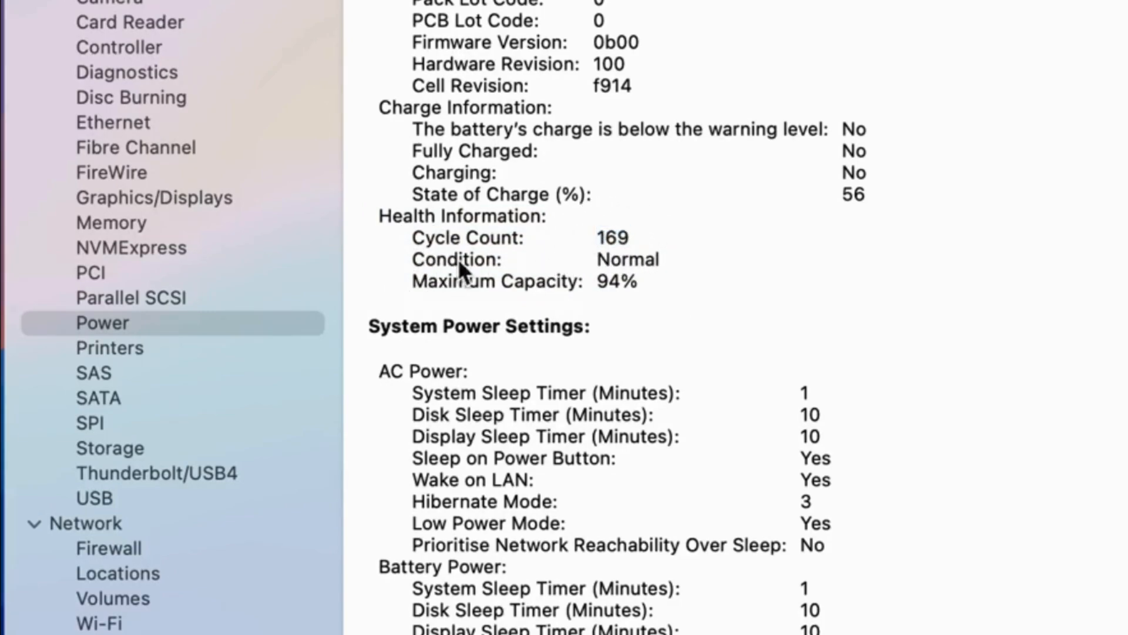
{"action": "double_click", "coordinate": [616, 281]}
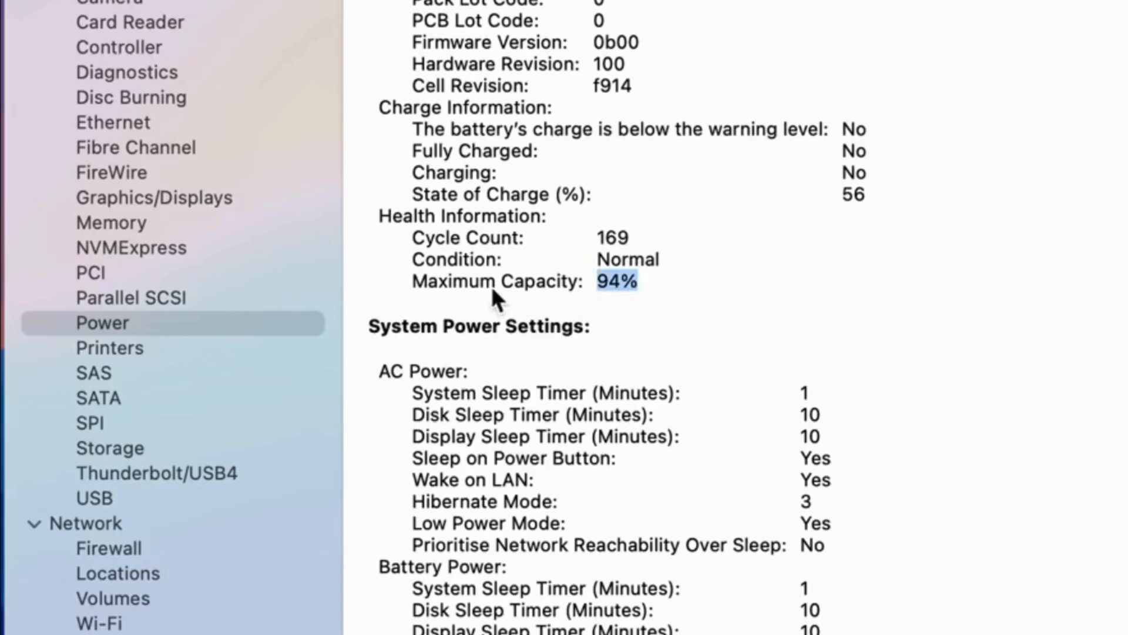
{"action": "mouse_move", "coordinate": [475, 302]}
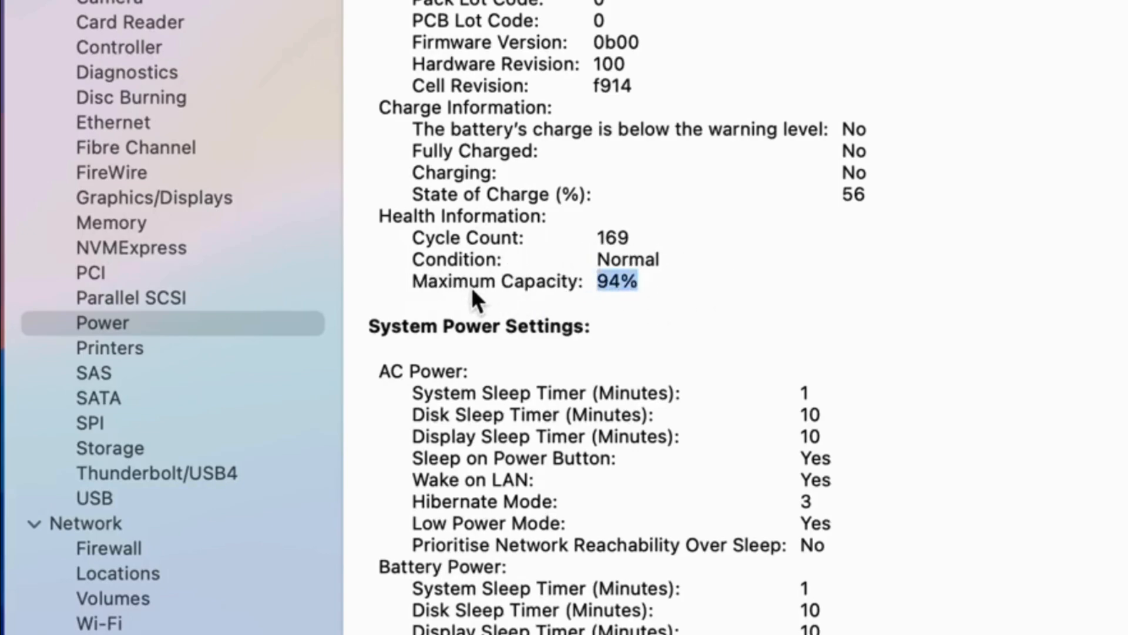
{"action": "mouse_move", "coordinate": [611, 285]}
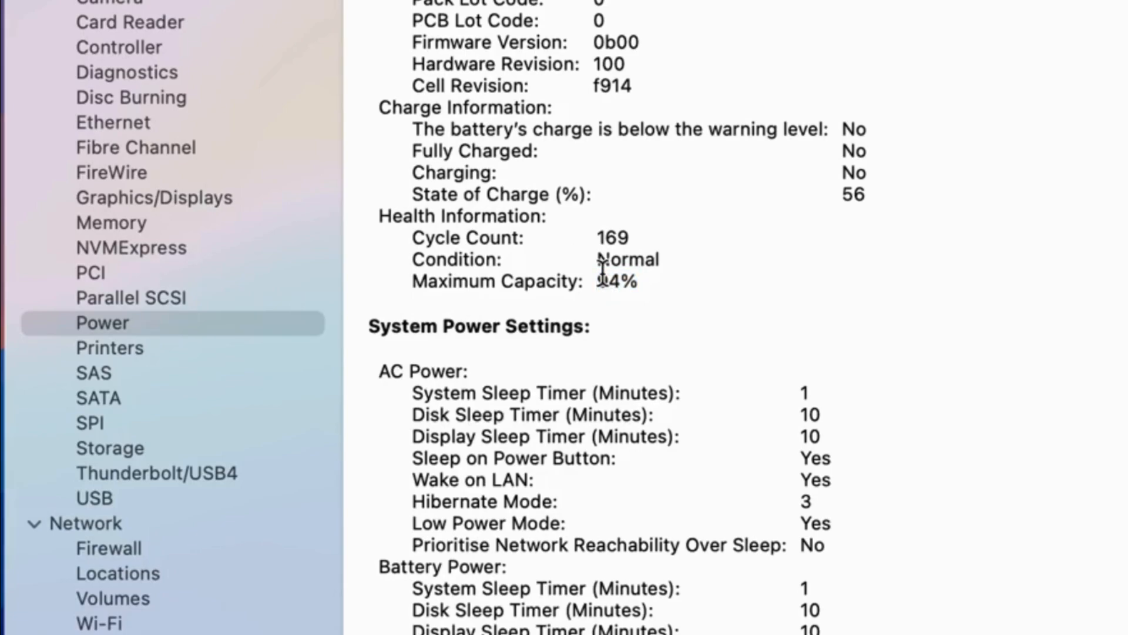
{"action": "double_click", "coordinate": [626, 259]}
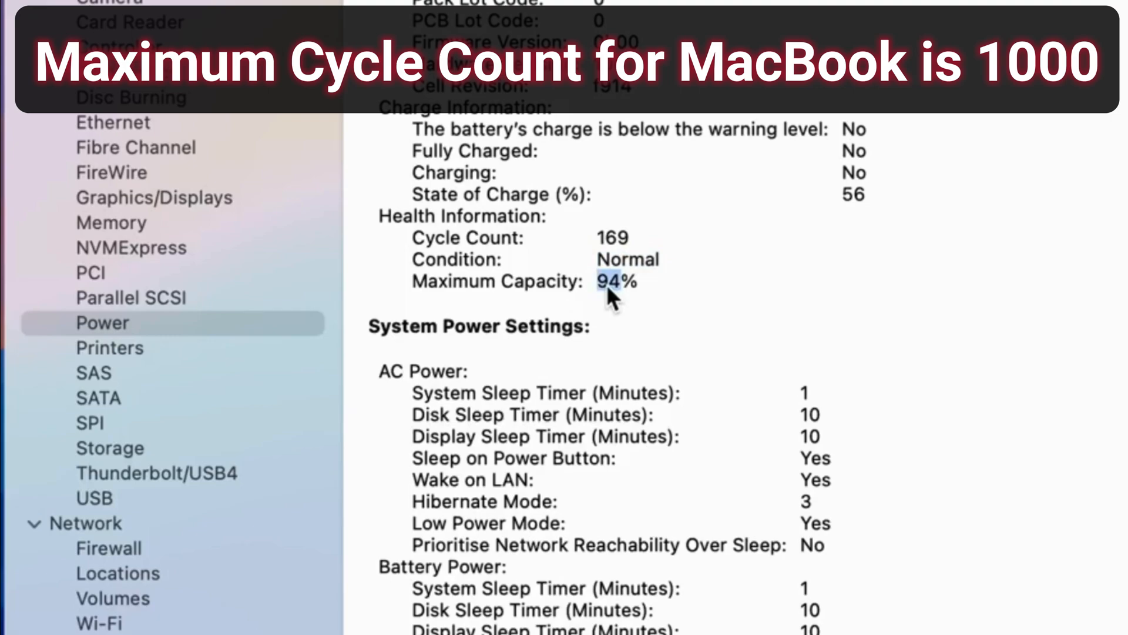
{"action": "mouse_move", "coordinate": [448, 308]}
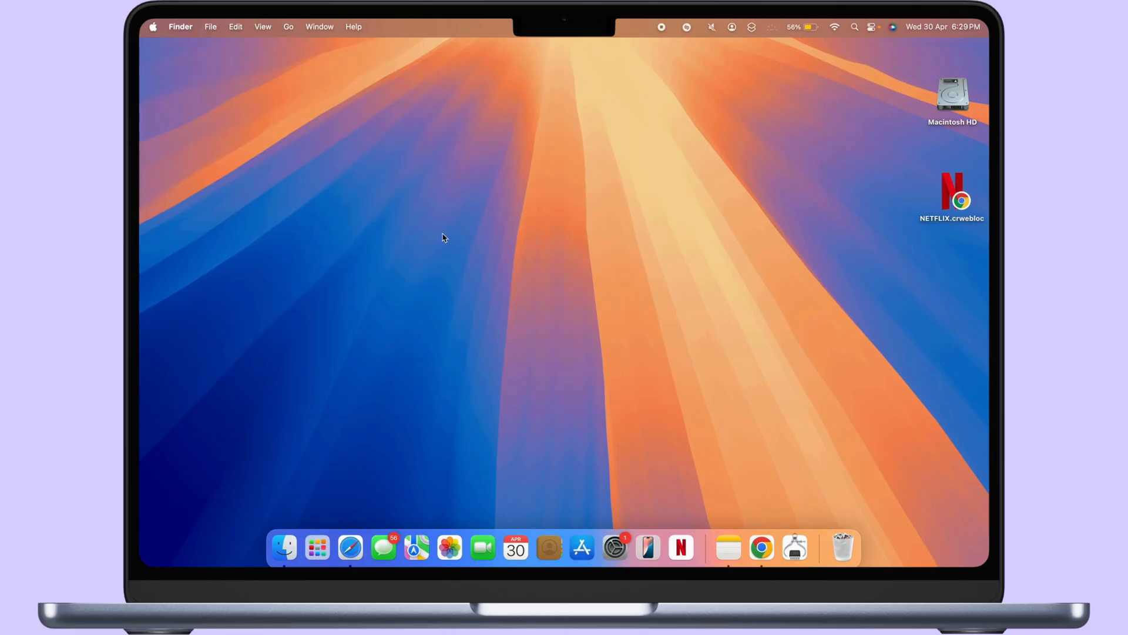
{"action": "mouse_move", "coordinate": [543, 295]}
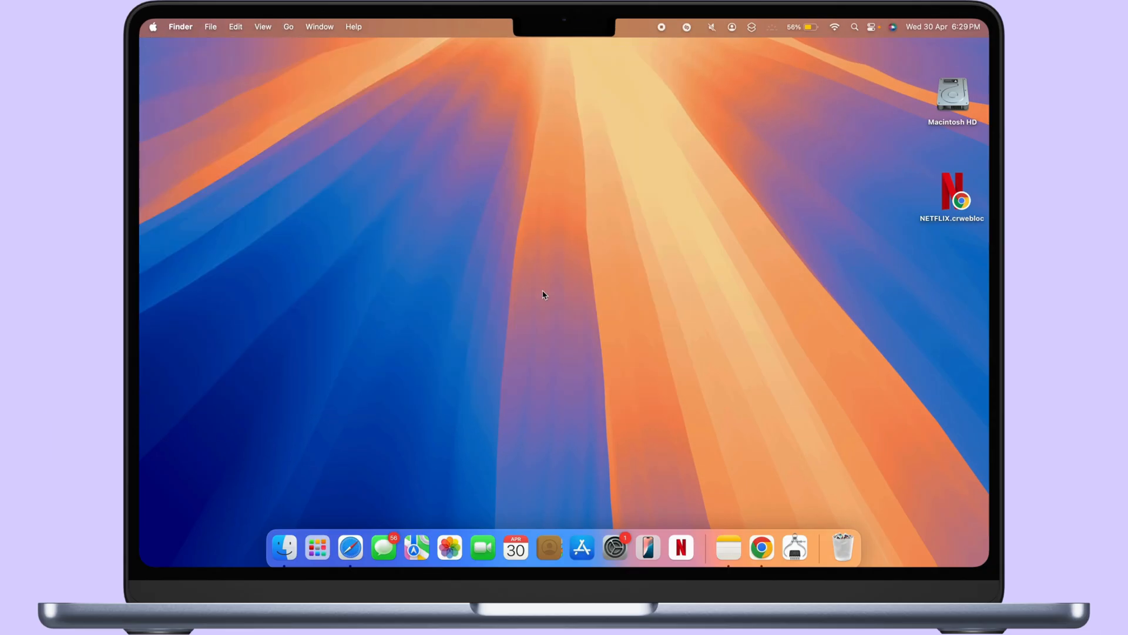
Reach Battery Settings from the menu-bar battery icon, showing health Normal and level charts
{"action": "left_click", "coordinate": [796, 27]}
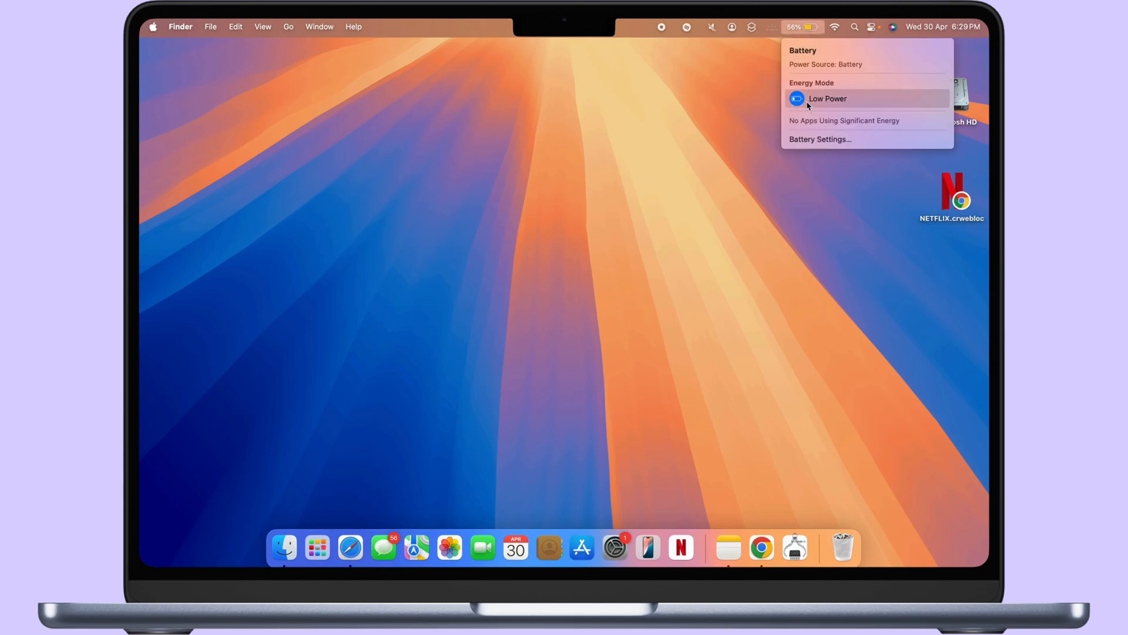
{"action": "left_click", "coordinate": [819, 139]}
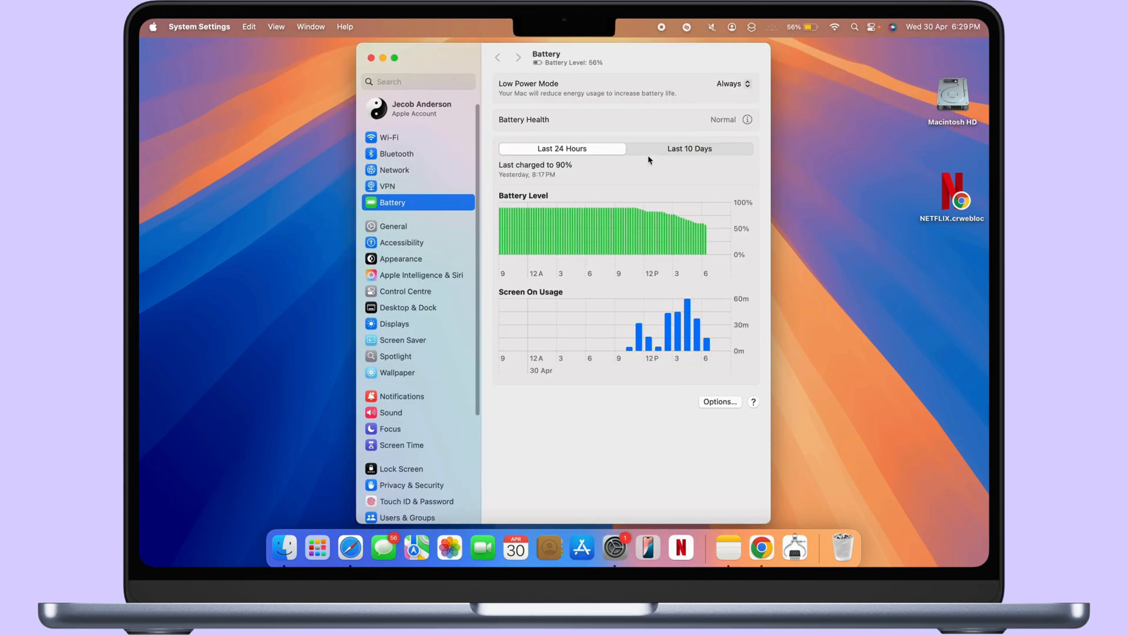